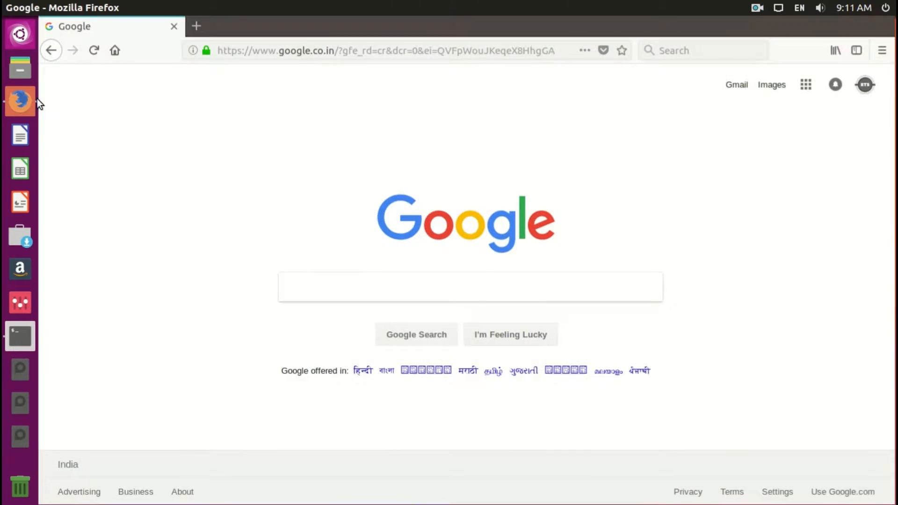
Search Google for 'foxit reader' and open the official Foxit PDF Reader download result.
{"action": "type", "text": "foxi"}
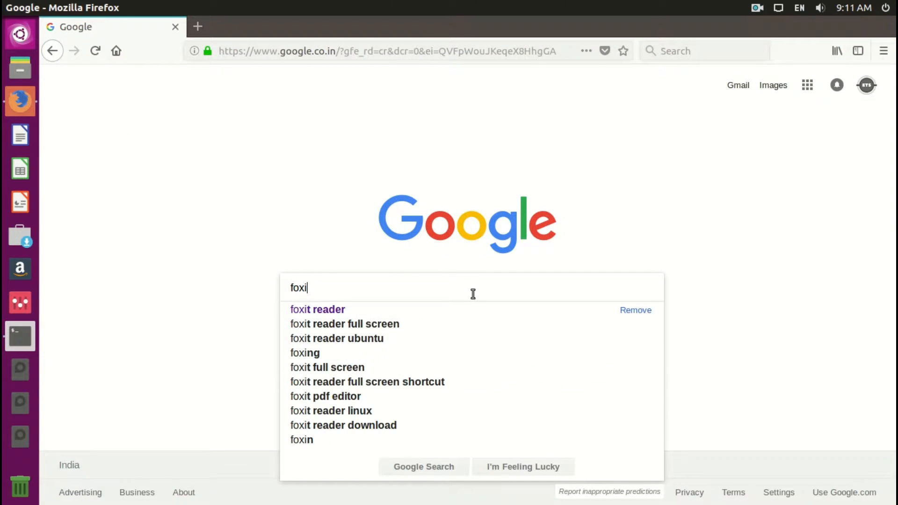
{"action": "left_click", "coordinate": [317, 309]}
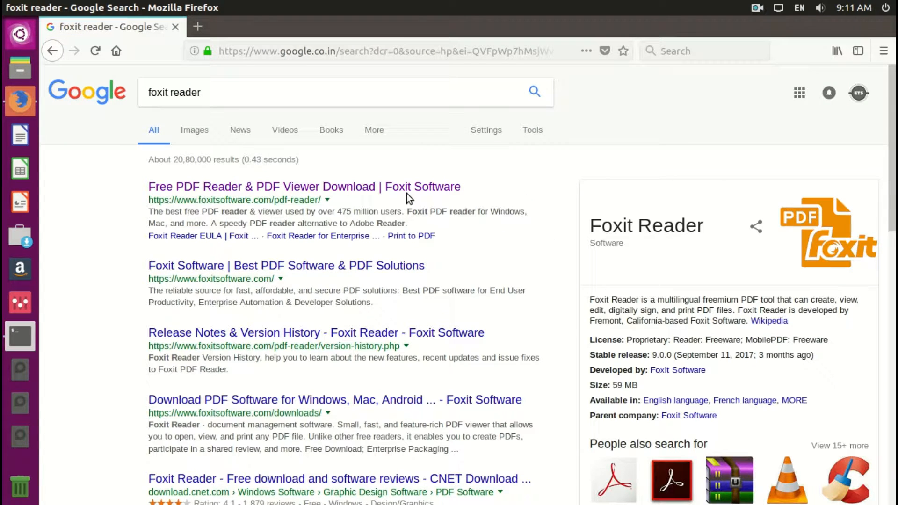
{"action": "left_click", "coordinate": [303, 187]}
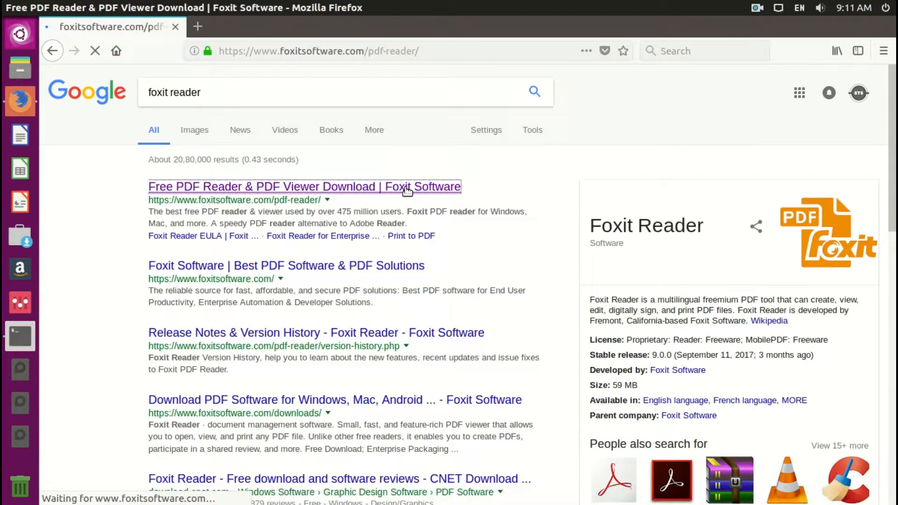
Request the free Foxit Reader download for the Linux (64-bit) platform.
{"action": "left_click", "coordinate": [304, 187]}
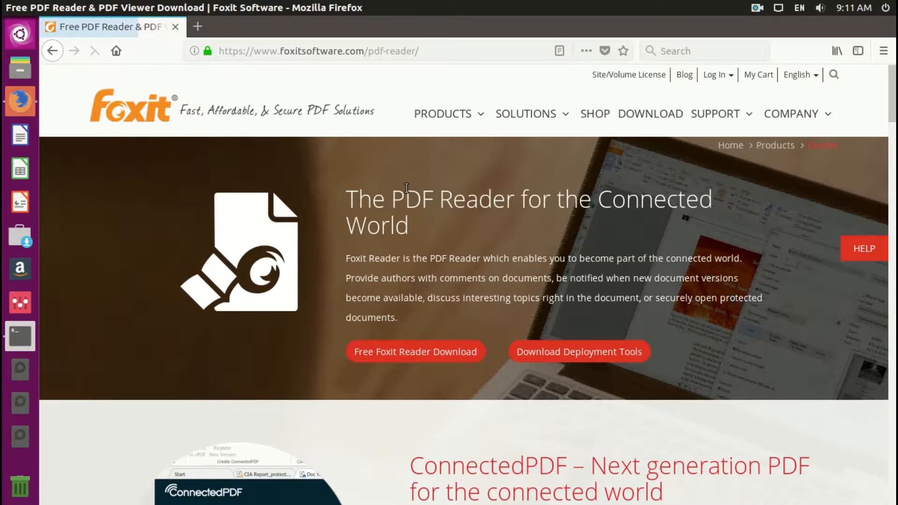
{"action": "scroll", "scroll_direction": "down", "scroll_amount": 3}
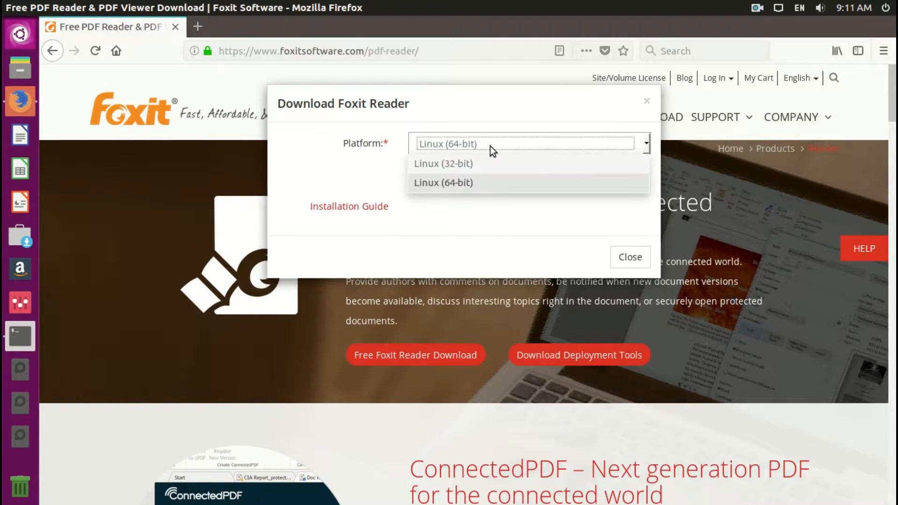
{"action": "left_click", "coordinate": [443, 182]}
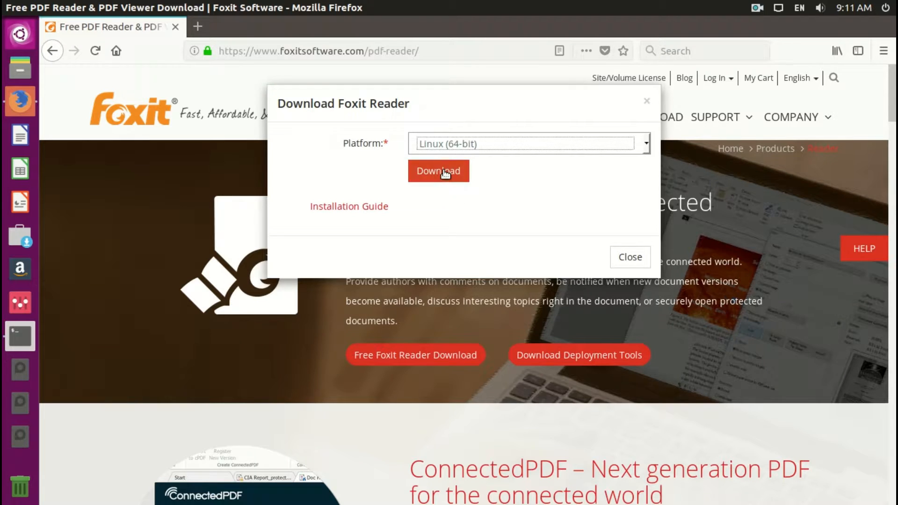
{"action": "left_click", "coordinate": [438, 170]}
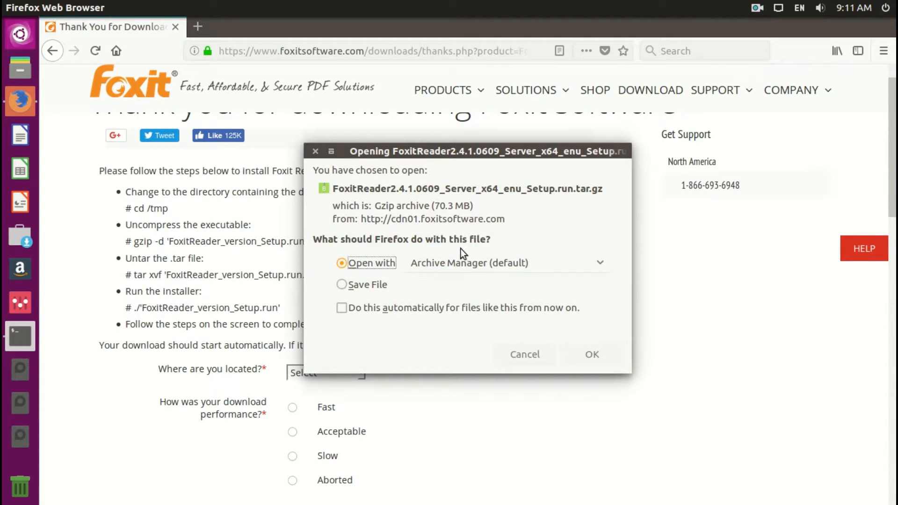
Choose Save File for the Foxit Reader archive and confirm with OK.
{"action": "left_click", "coordinate": [342, 283]}
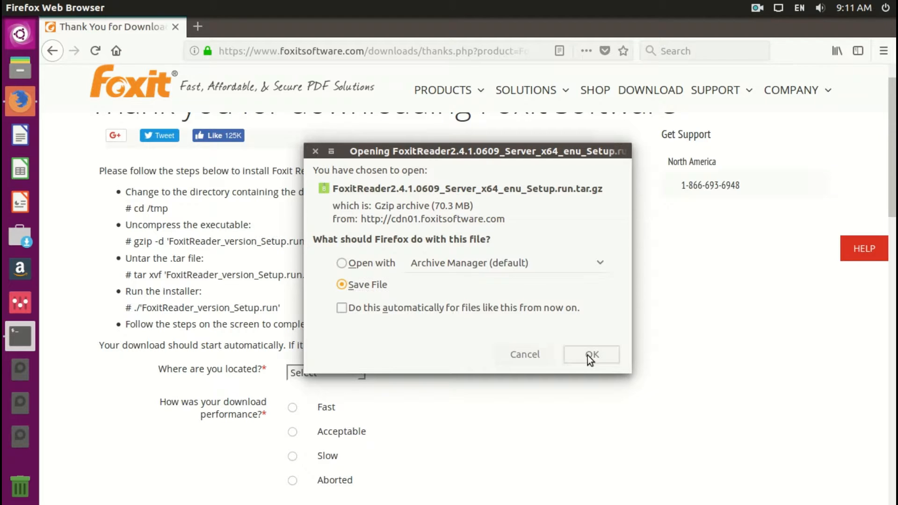
{"action": "left_click", "coordinate": [591, 354]}
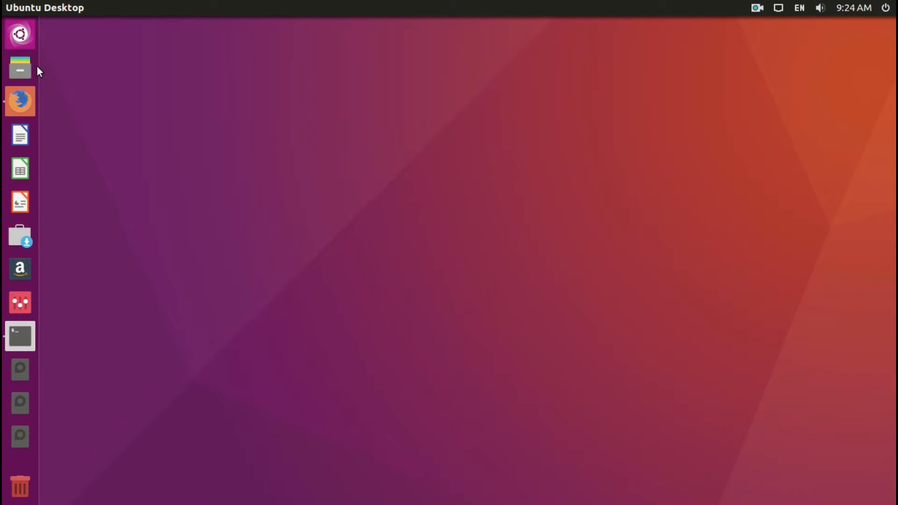
Open the Downloads folder in a maximized Files window and open a terminal there.
{"action": "left_click", "coordinate": [19, 69]}
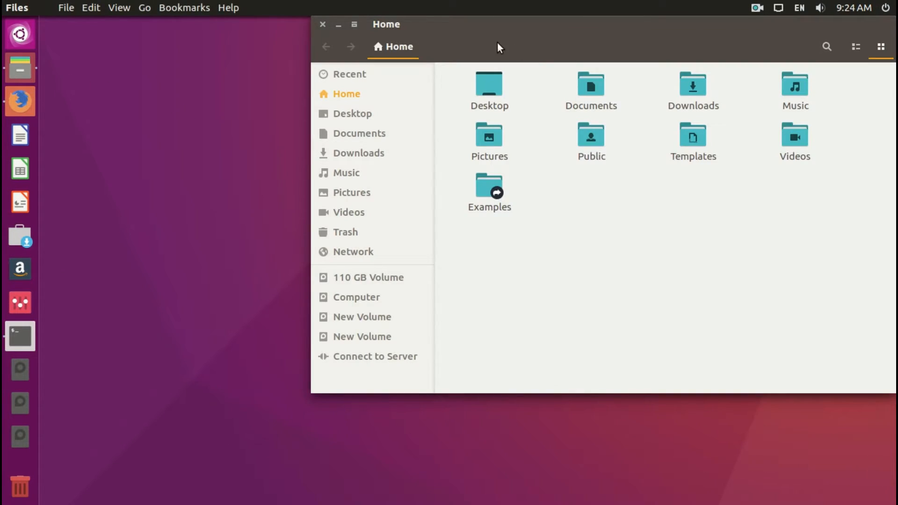
{"action": "left_click", "coordinate": [354, 24]}
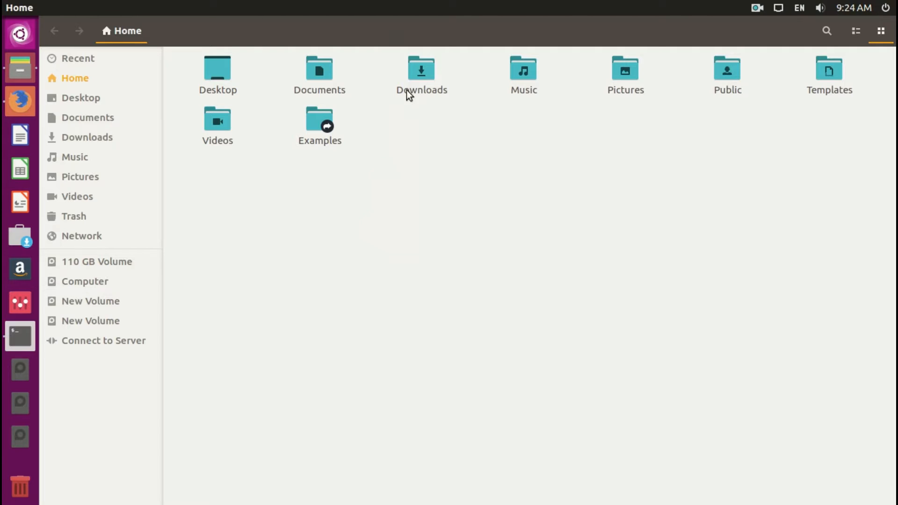
{"action": "double_click", "coordinate": [421, 71]}
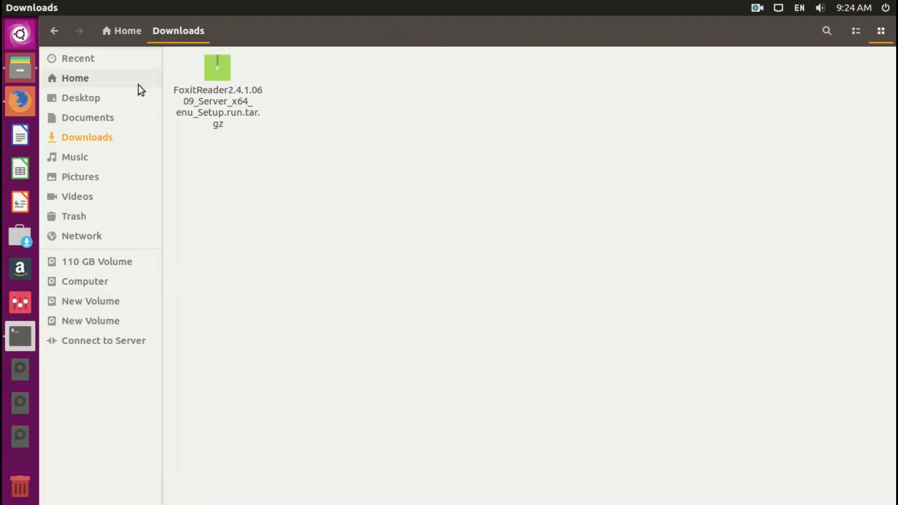
{"action": "left_click", "coordinate": [217, 80]}
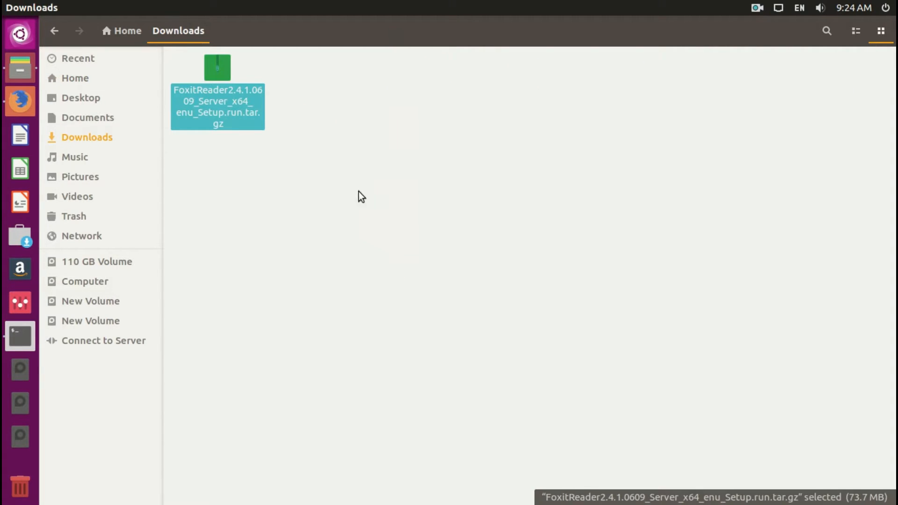
{"action": "right_click", "coordinate": [360, 197]}
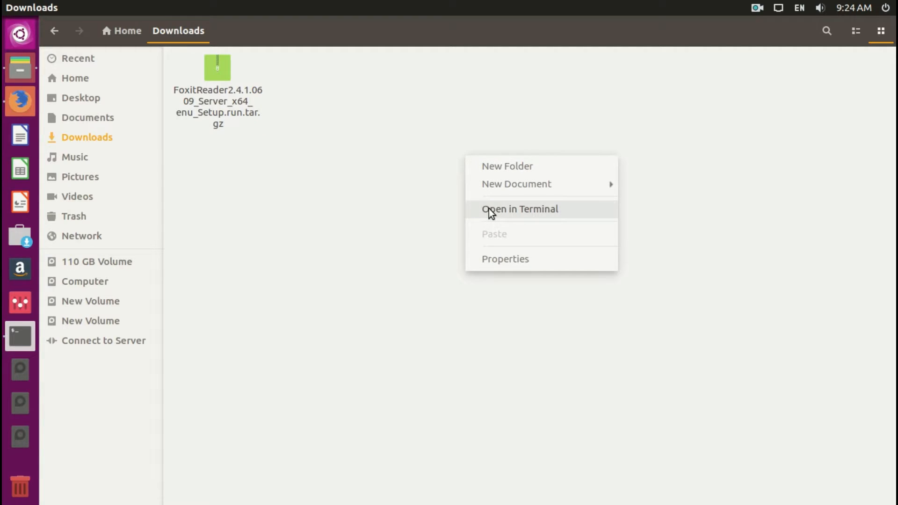
{"action": "left_click", "coordinate": [519, 208]}
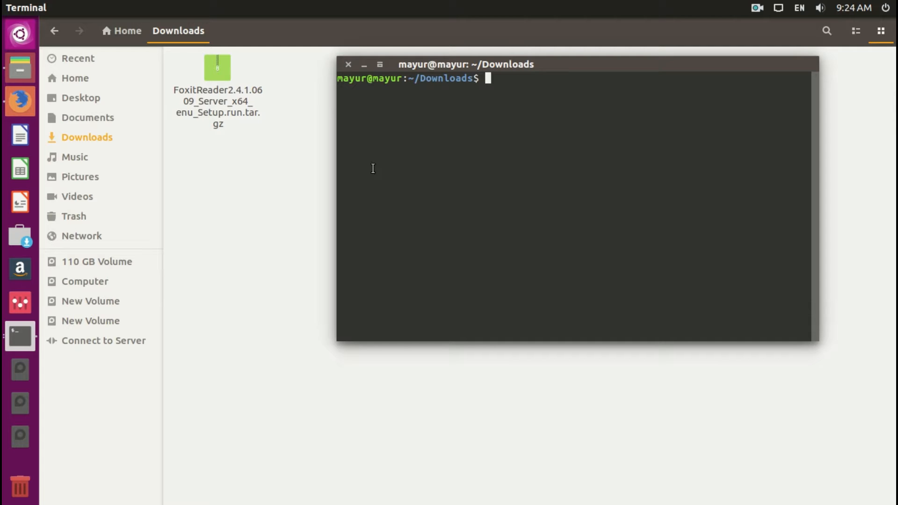
Decompress with gzip -d, then extract FoxitReader2.4.1.0609_Server_x64_enu_Setup.run.tar using tar xvf.
{"action": "type", "text": "gzip"}
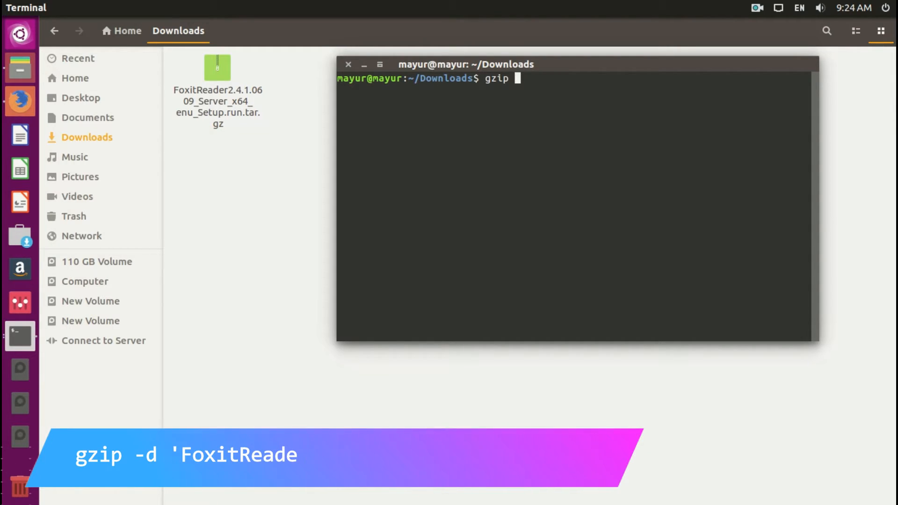
{"action": "type", "text": "-d"}
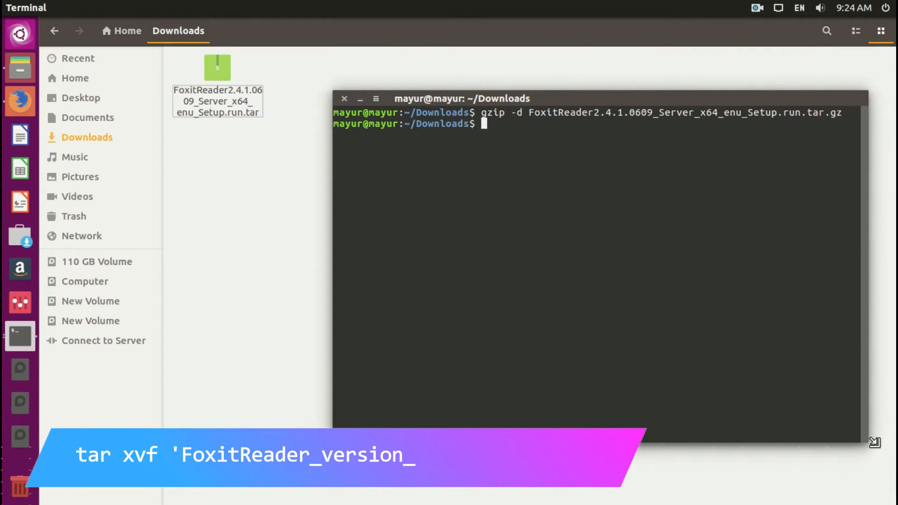
{"action": "type", "text": "tar x"}
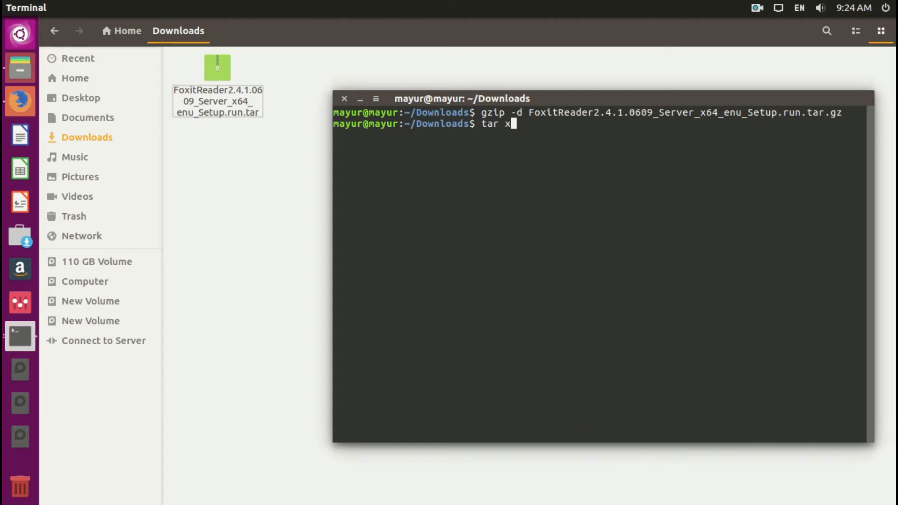
{"action": "type", "text": "vf FoxitReader2.4.1.0609_Server_x64_enu_Setup.run.tar"}
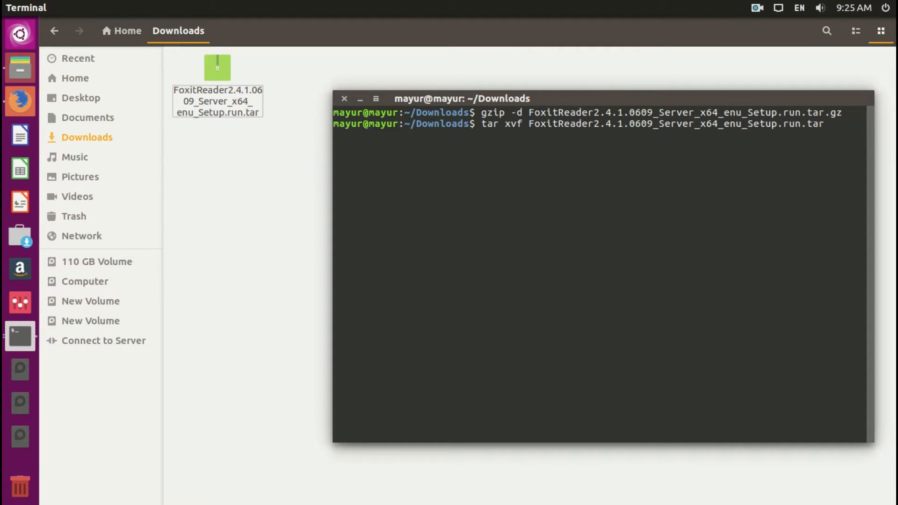
{"action": "key", "text": "Return"}
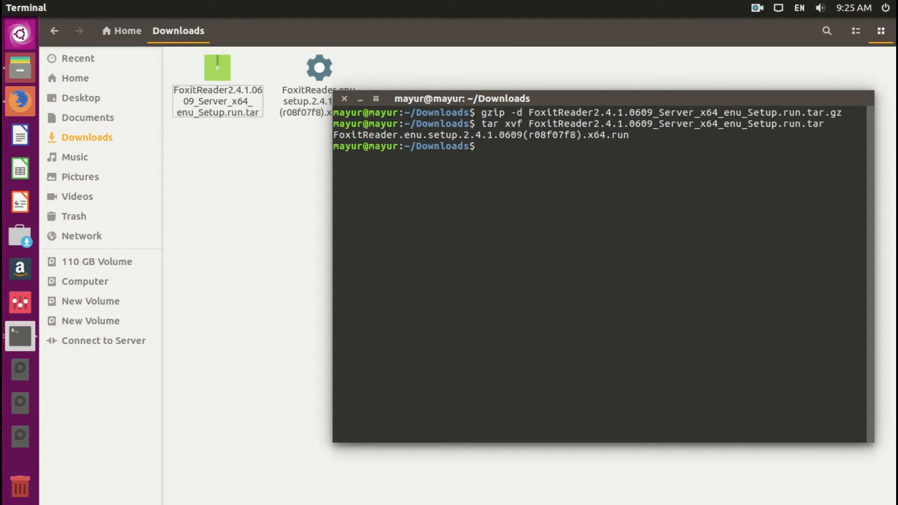
{"action": "mouse_move", "coordinate": [590, 141]}
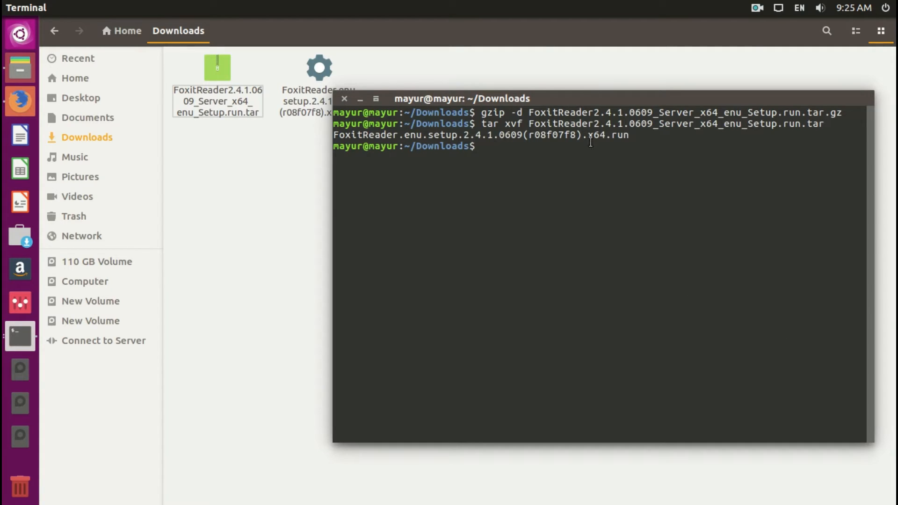
Run sudo ./FoxitReader.enu.setup.2.4.1.0609(r08f07f8).x64.run to start the installer.
{"action": "left_click", "coordinate": [319, 67]}
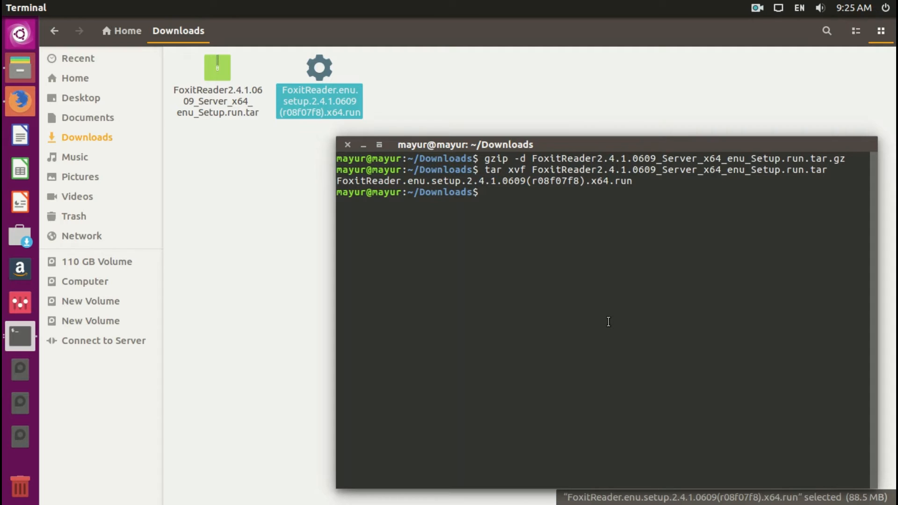
{"action": "type", "text": "sudo"}
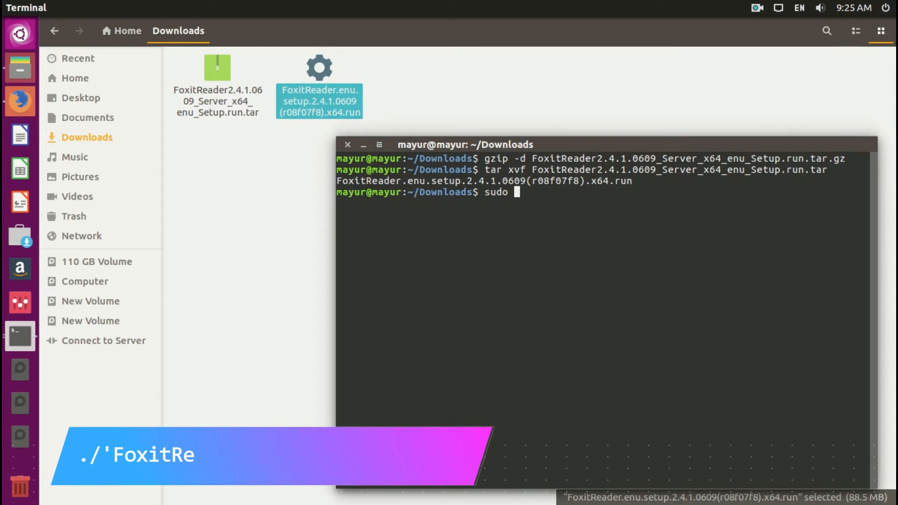
{"action": "type", "text": "./"}
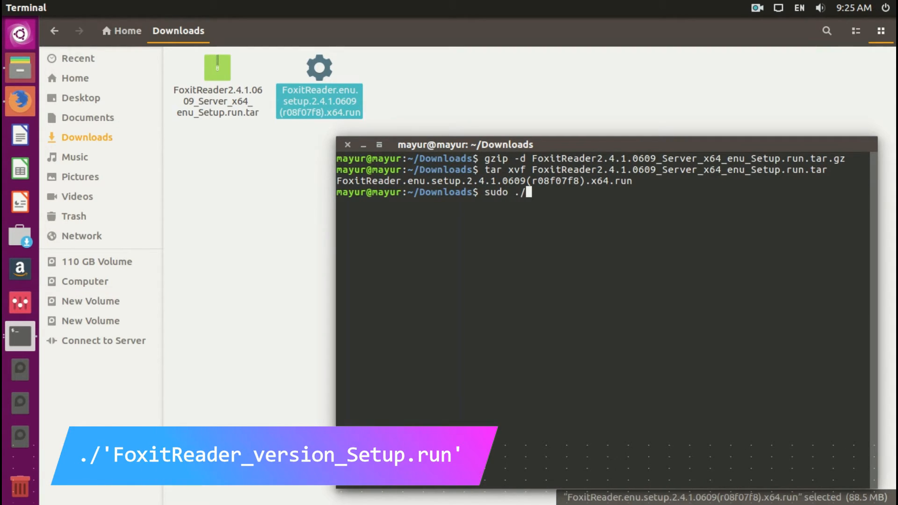
{"action": "type", "text": "FoxitReader.enu.setup.2.4.1.0609\\(r08f07f8\\).x64.run"}
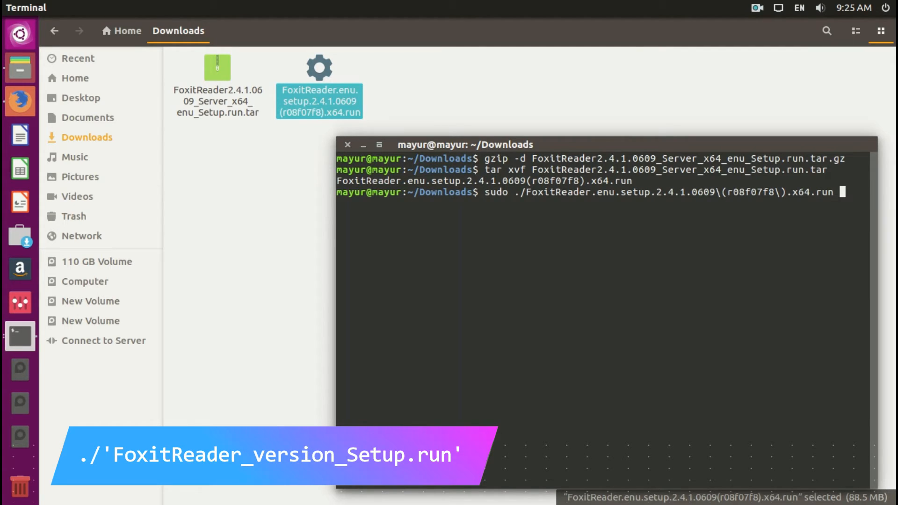
{"action": "key", "text": "Return"}
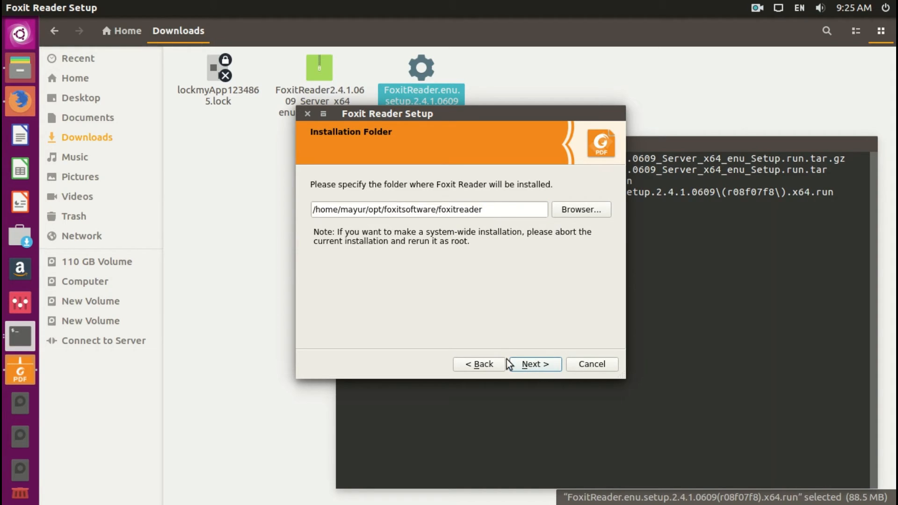
Accept the default installation folder so Foxit Reader installs and launches.
{"action": "left_click", "coordinate": [532, 364]}
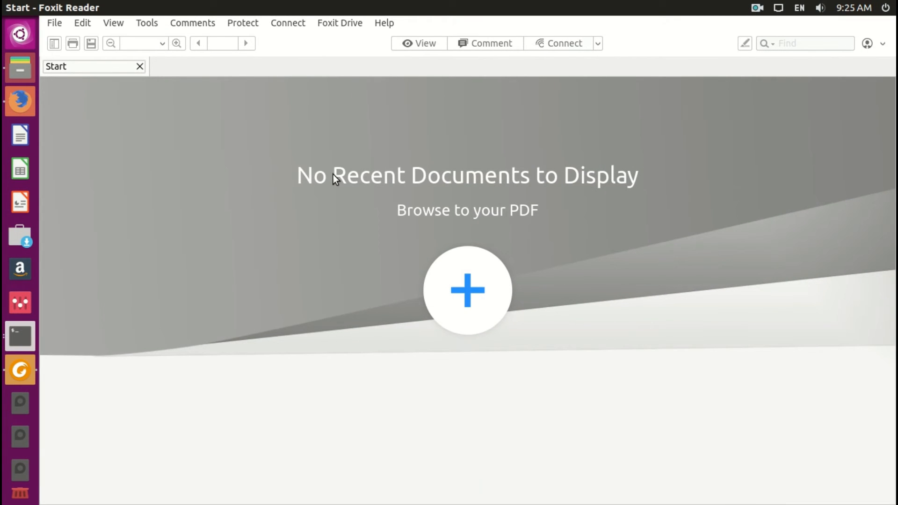
Browse the File, Tools and Comments menus, then open Help > About showing version 2.4.1.0609.
{"action": "left_click", "coordinate": [54, 23]}
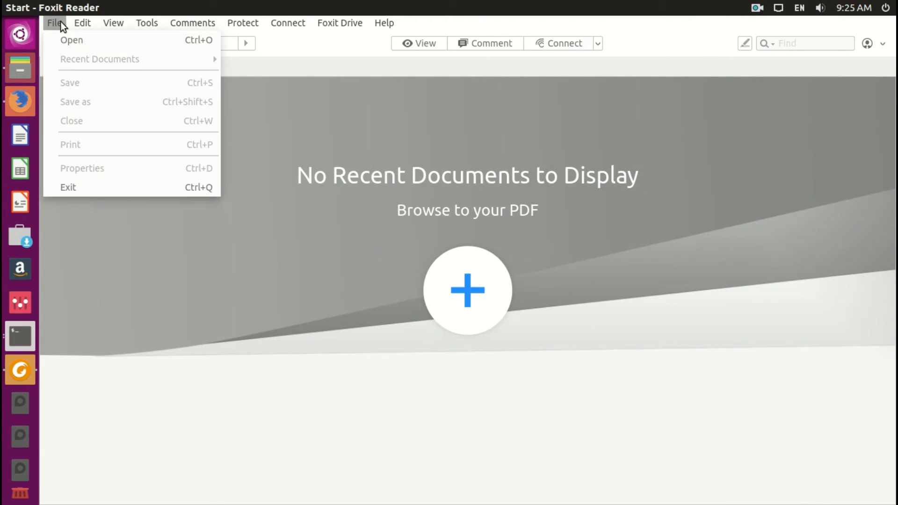
{"action": "left_click", "coordinate": [192, 23]}
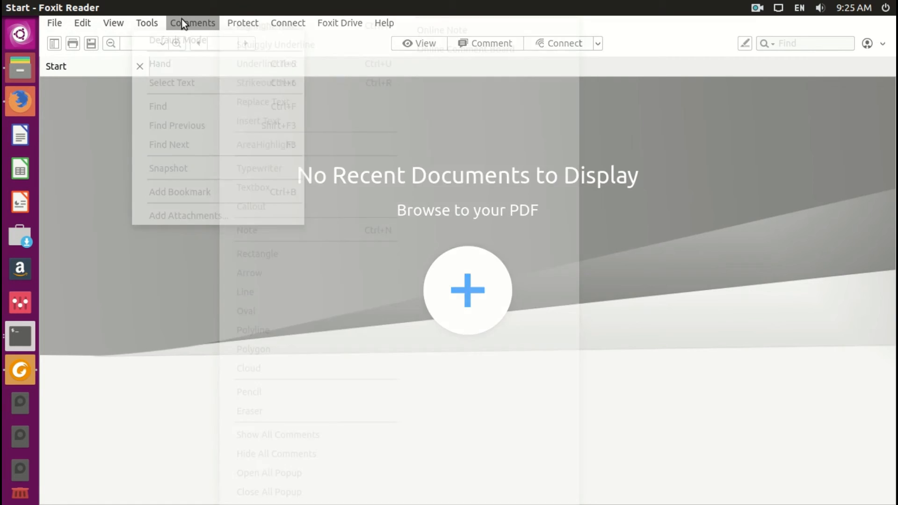
{"action": "left_click", "coordinate": [481, 66]}
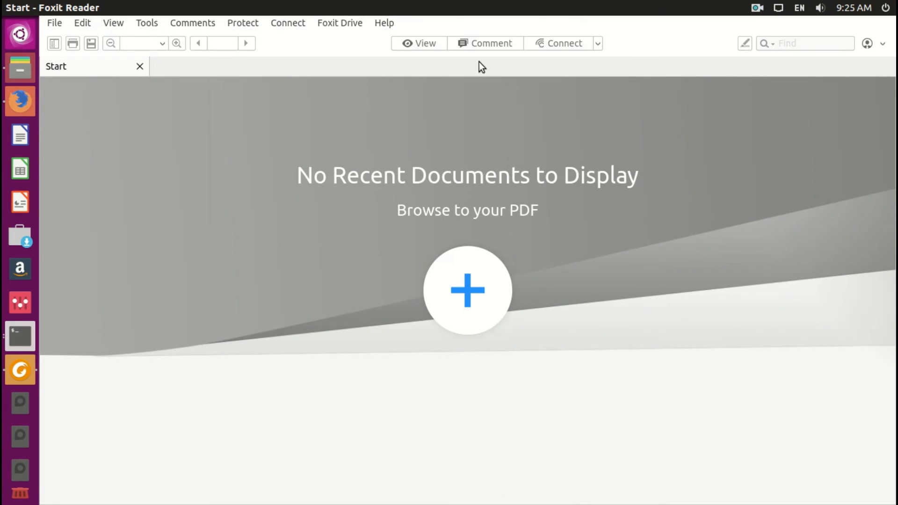
{"action": "left_click", "coordinate": [383, 23]}
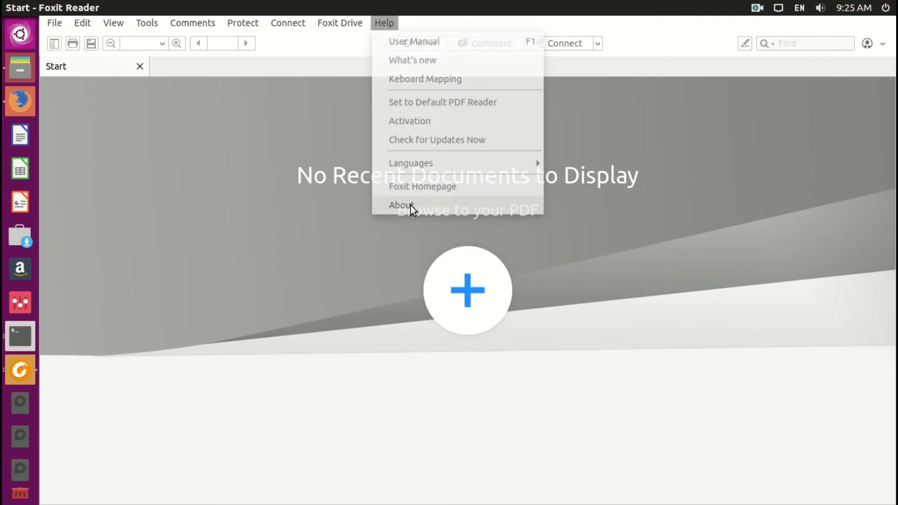
{"action": "left_click", "coordinate": [401, 204]}
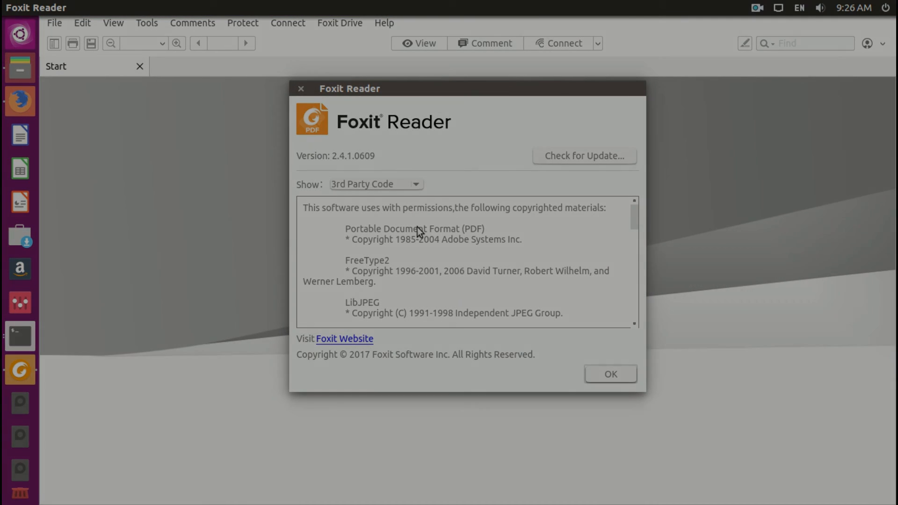